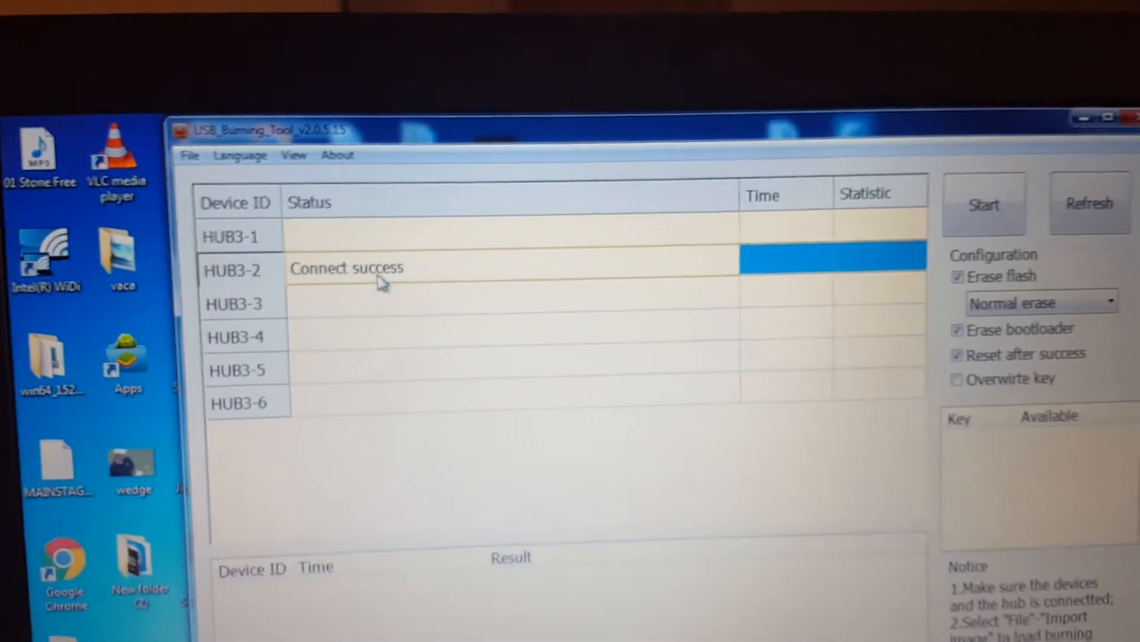
Start the firmware burn to the HUB3-2 device
left_click(983, 204)
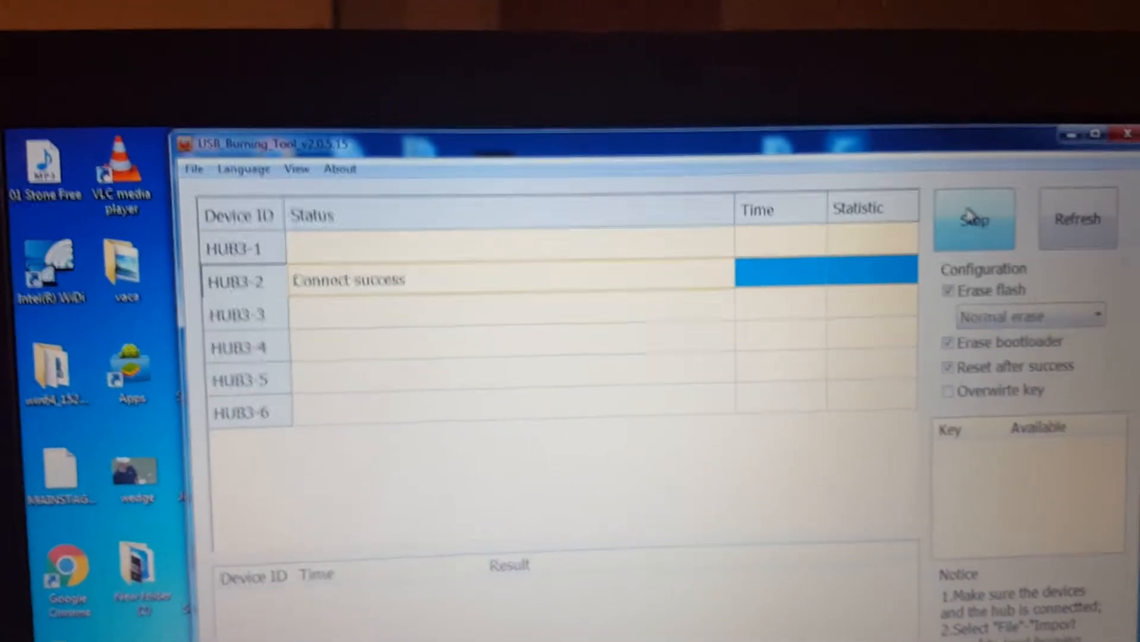